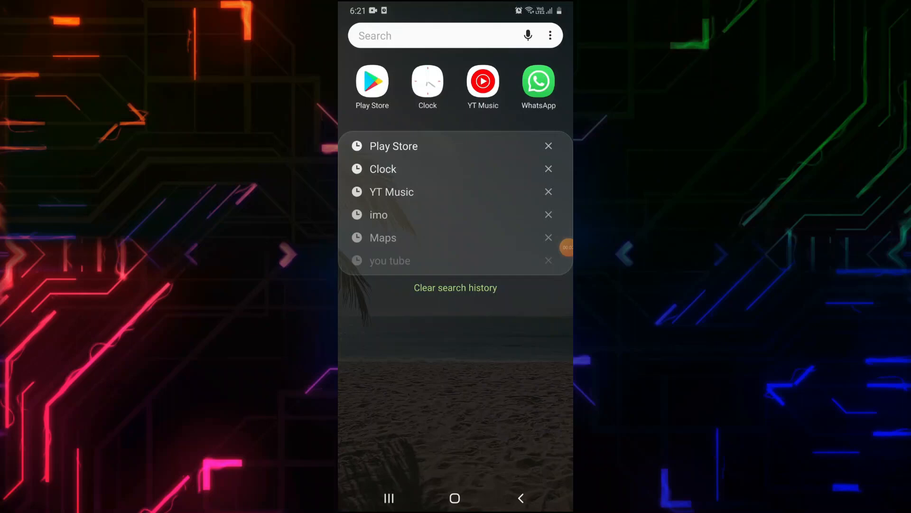
Find Sticker maker by Viko & Co in the Play Store and install it
left_click(393, 146)
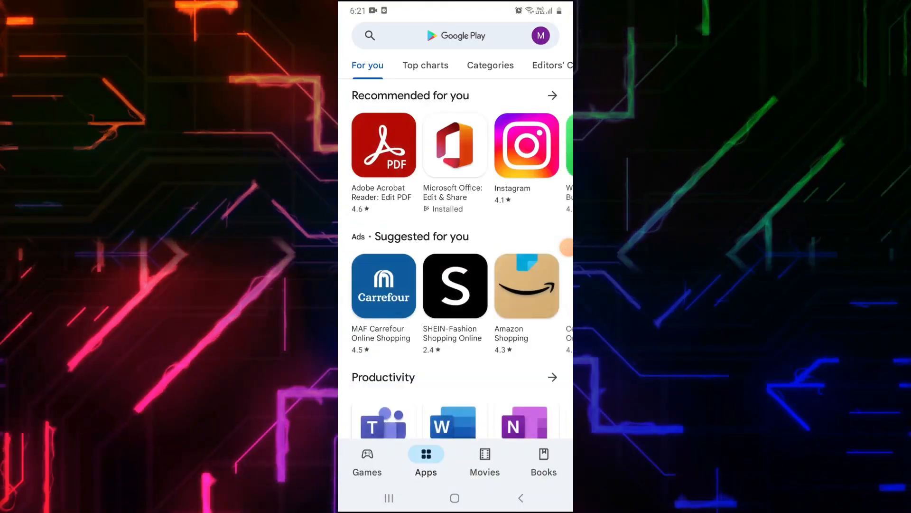
type("sticker mak")
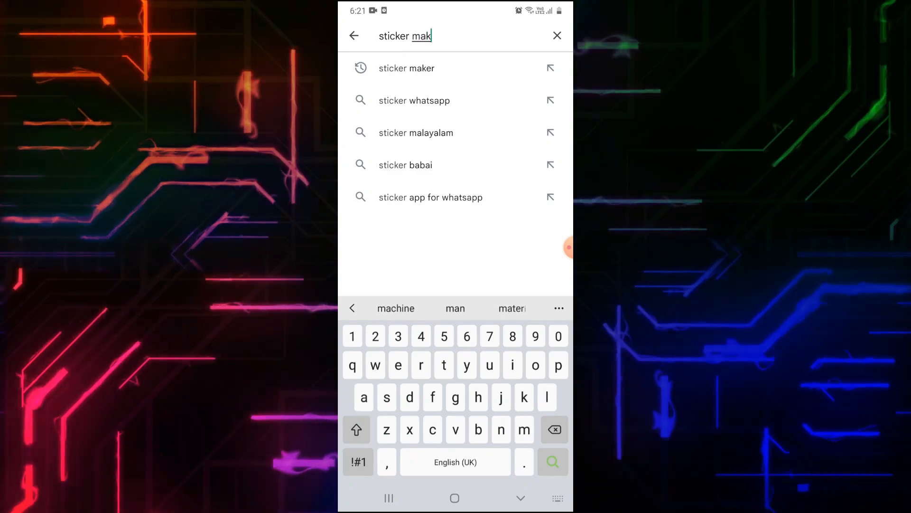
left_click(408, 69)
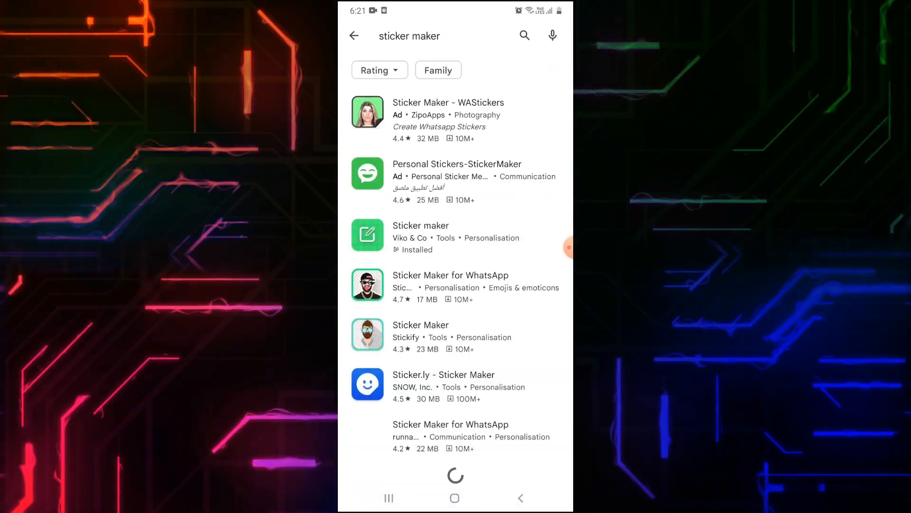
left_click(421, 238)
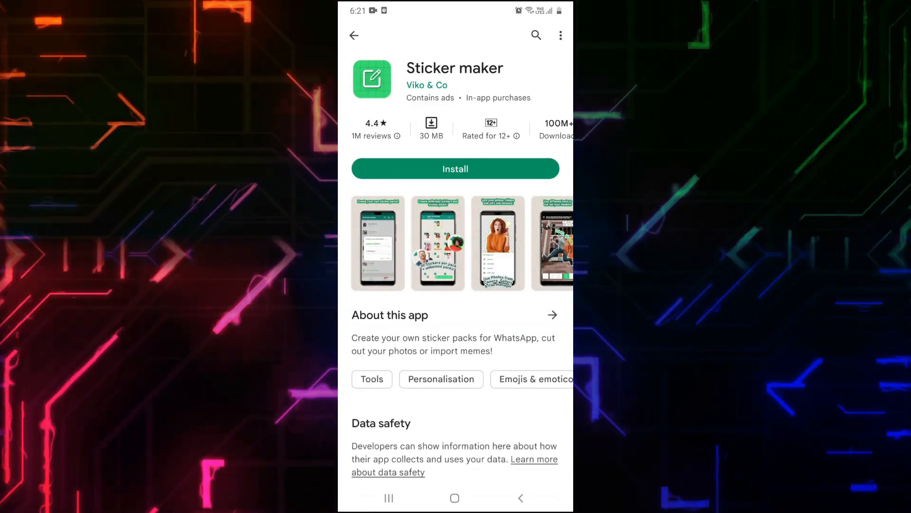
left_click(436, 243)
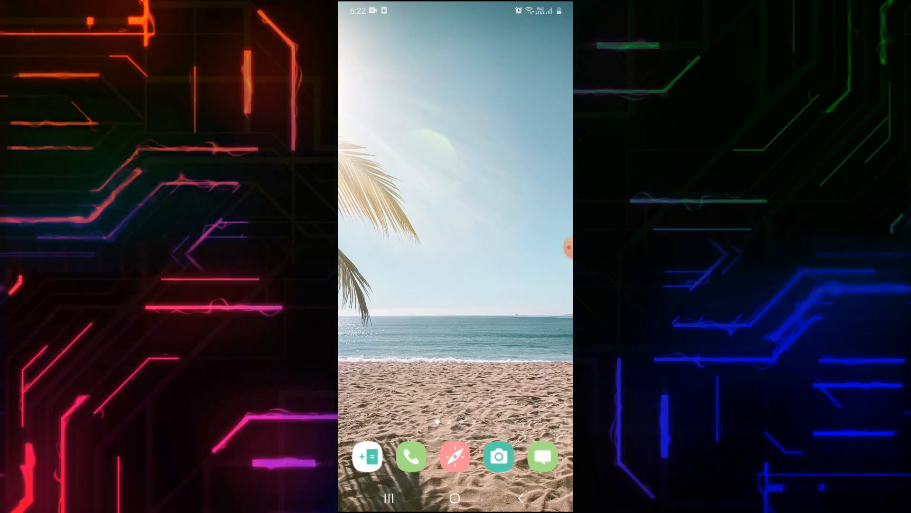
Search Google Images in Chrome for 'good student reward stickers'
scroll("up", 3)
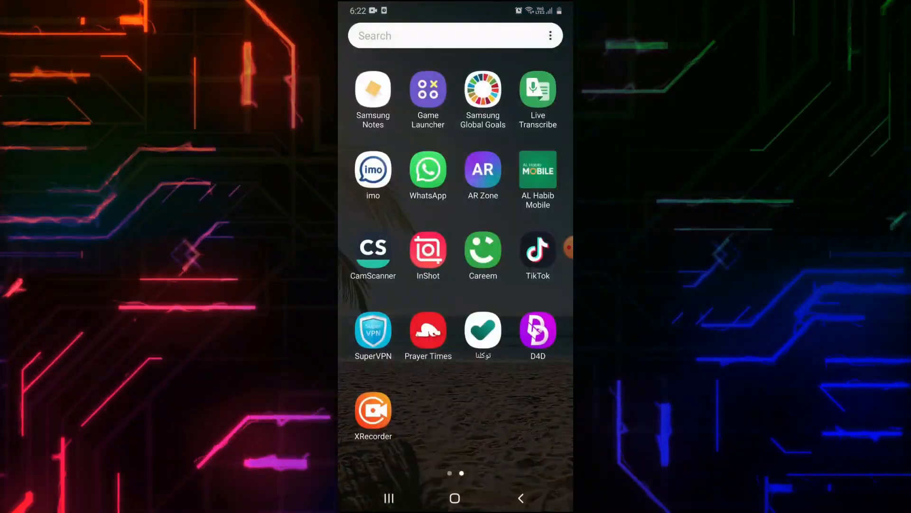
type("ch")
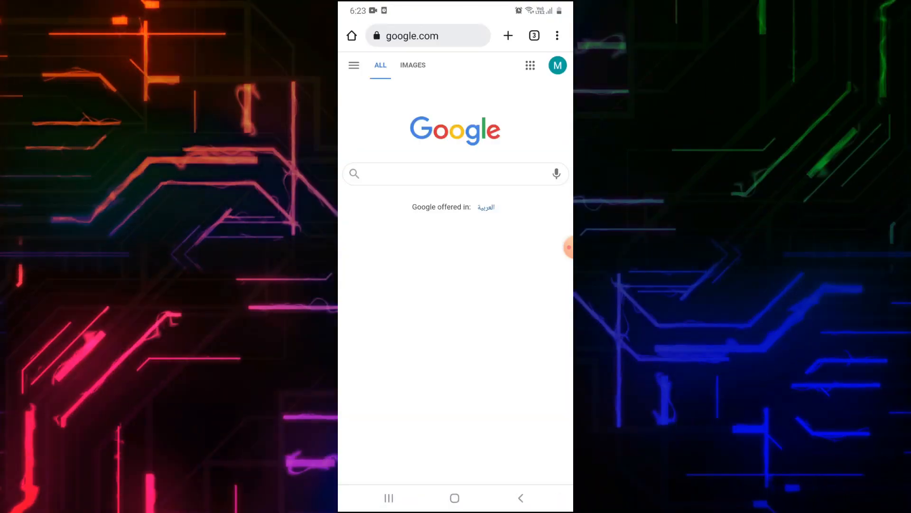
left_click(412, 65)
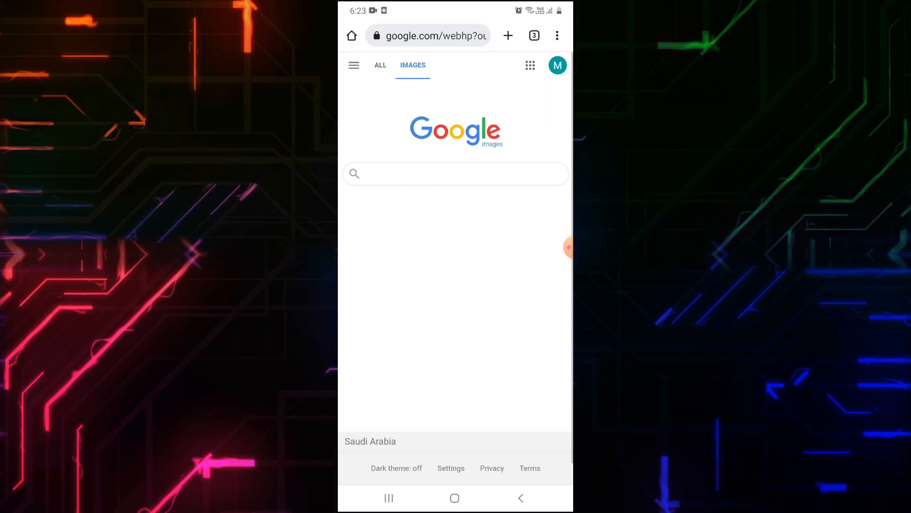
type("good student reward stickers")
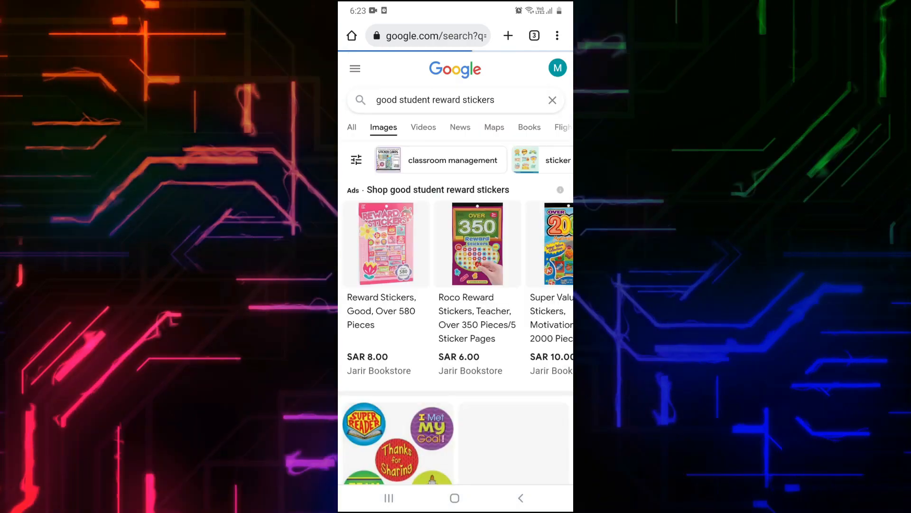
Download the motivational reward stickers sheet and the cute animal reward stickers sheet
scroll("down", 3)
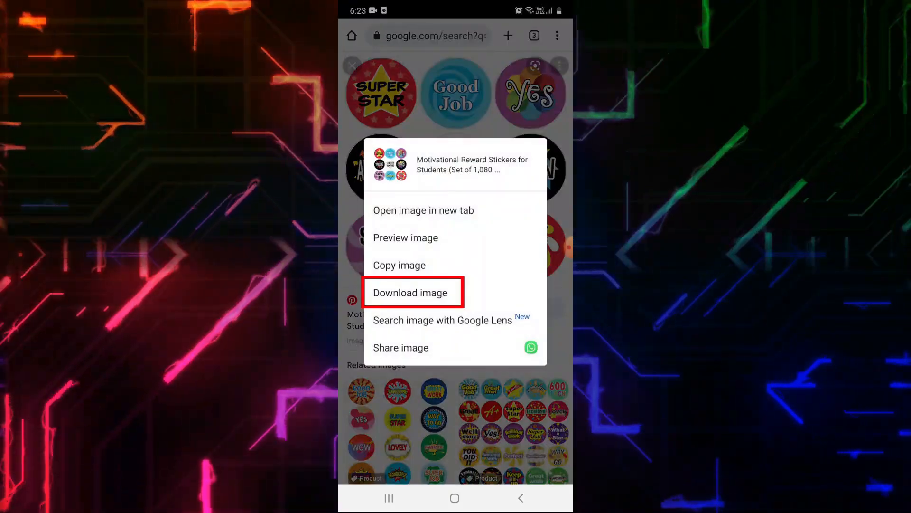
left_click(410, 293)
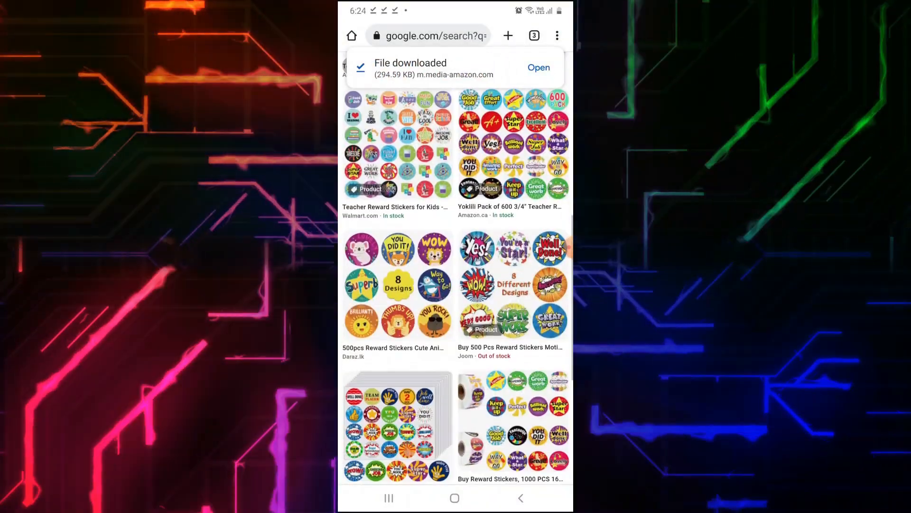
scroll("down", 3)
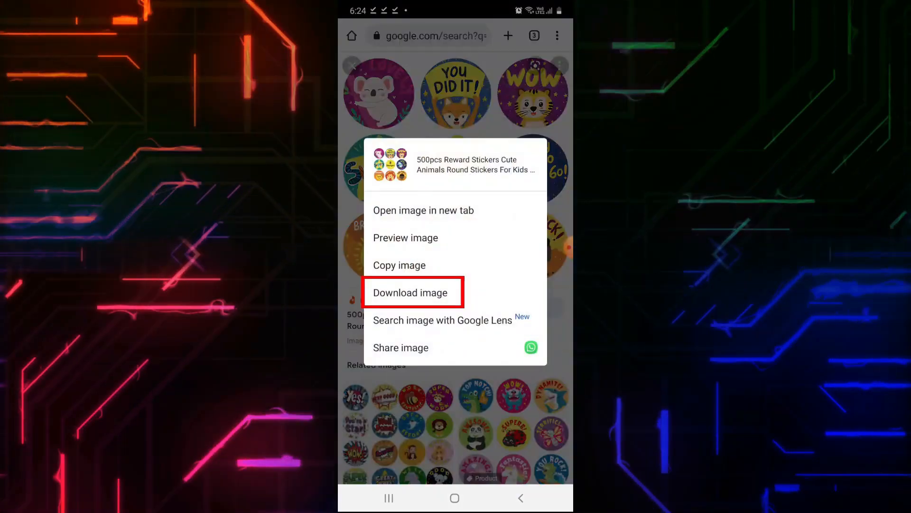
left_click(410, 292)
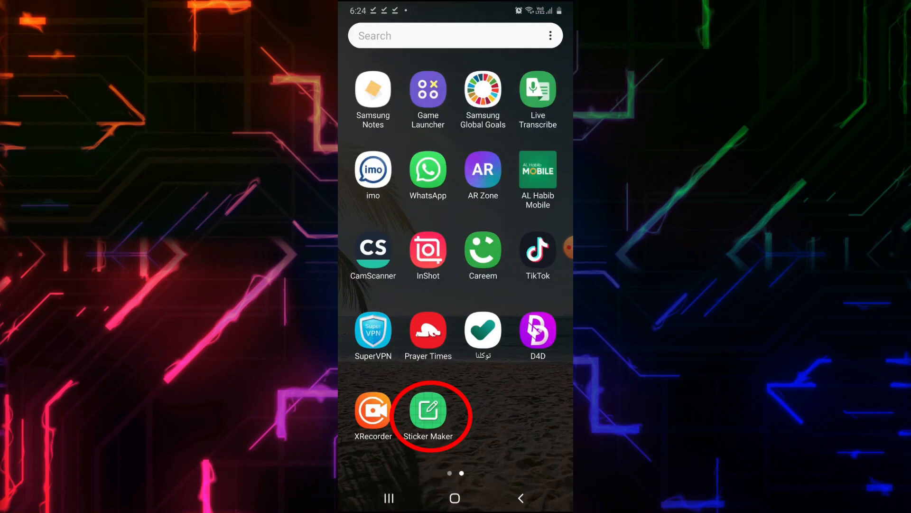
Create a sticker pack named Reward with author Teacher and open its empty slots
left_click(428, 407)
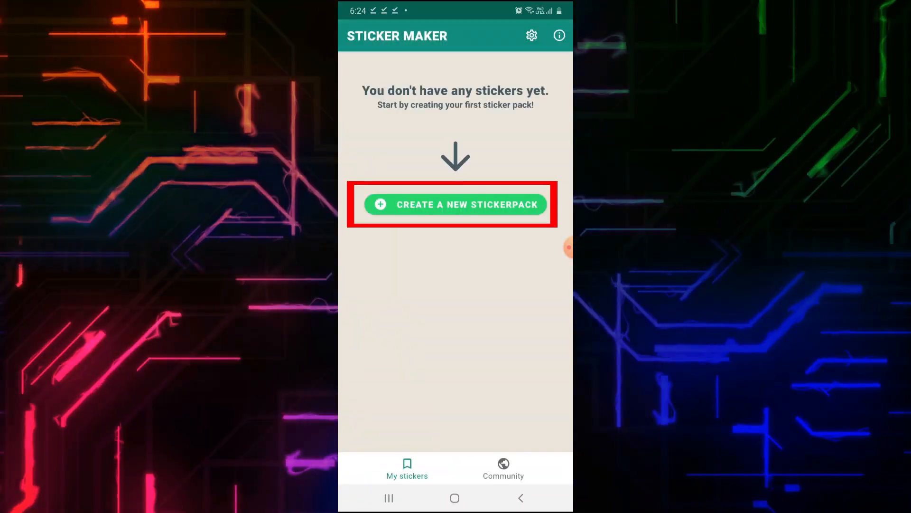
left_click(455, 204)
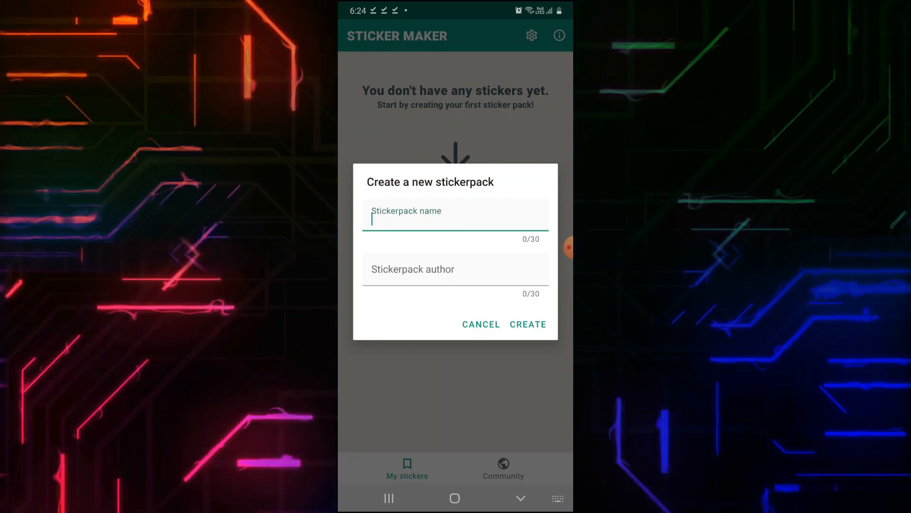
left_click(454, 220)
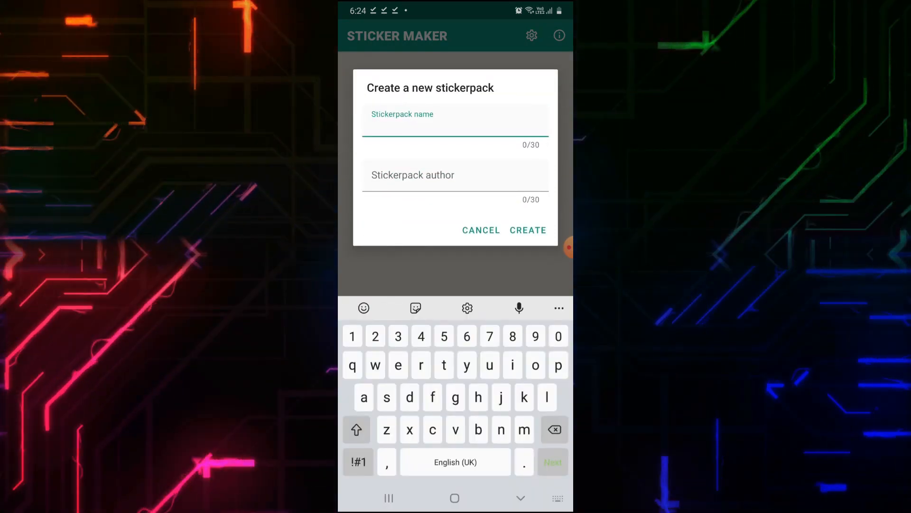
type("Reward")
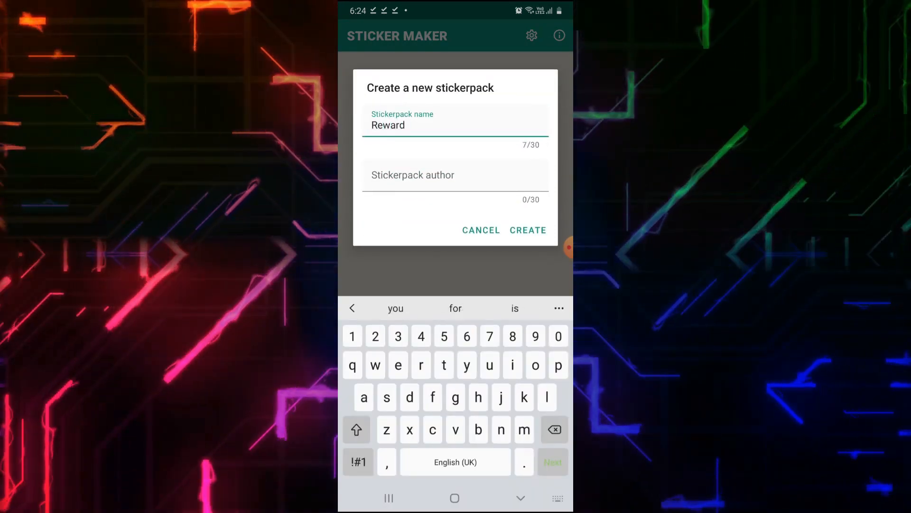
left_click(454, 174)
type("Teach")
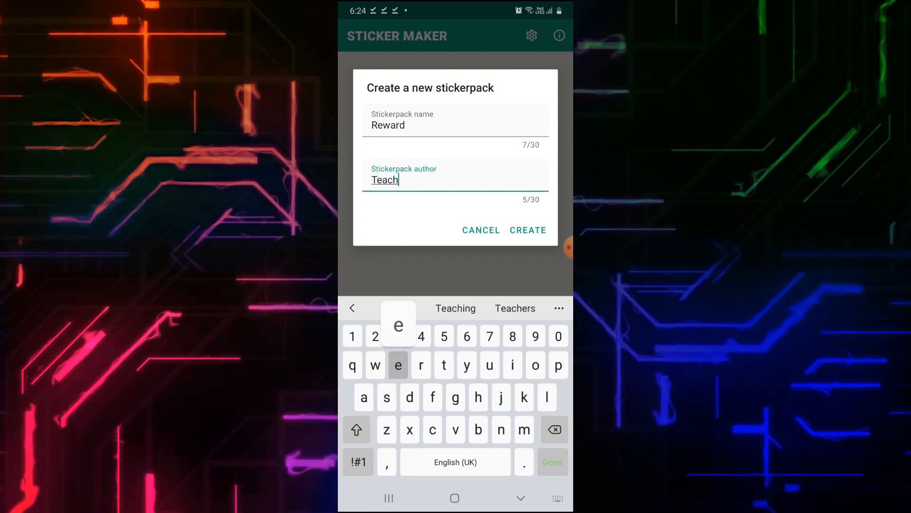
left_click(527, 230)
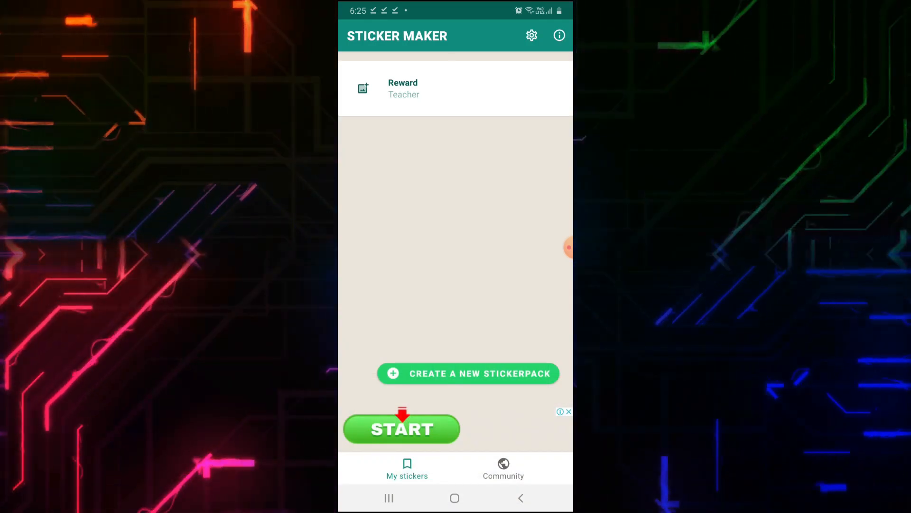
left_click(407, 87)
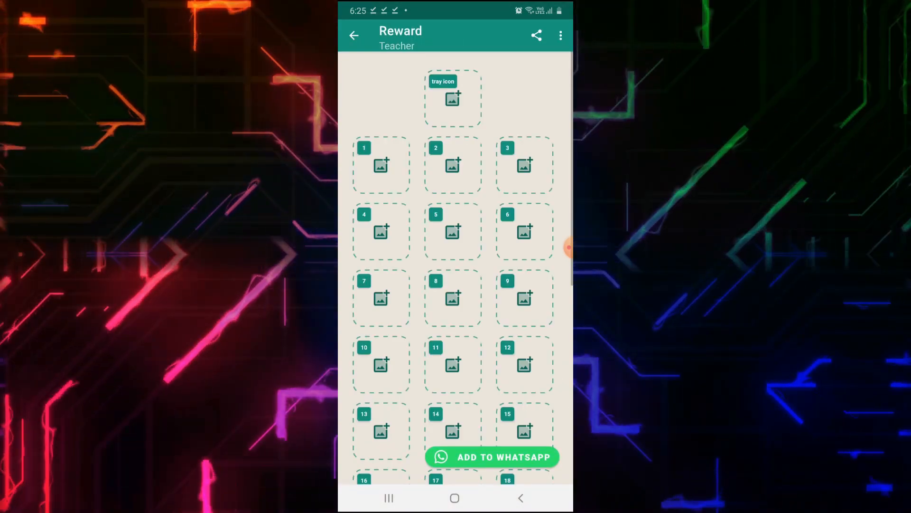
Allow media access and save the GOOD JOB ladybug cut-out as the pack's tray icon
left_click(452, 97)
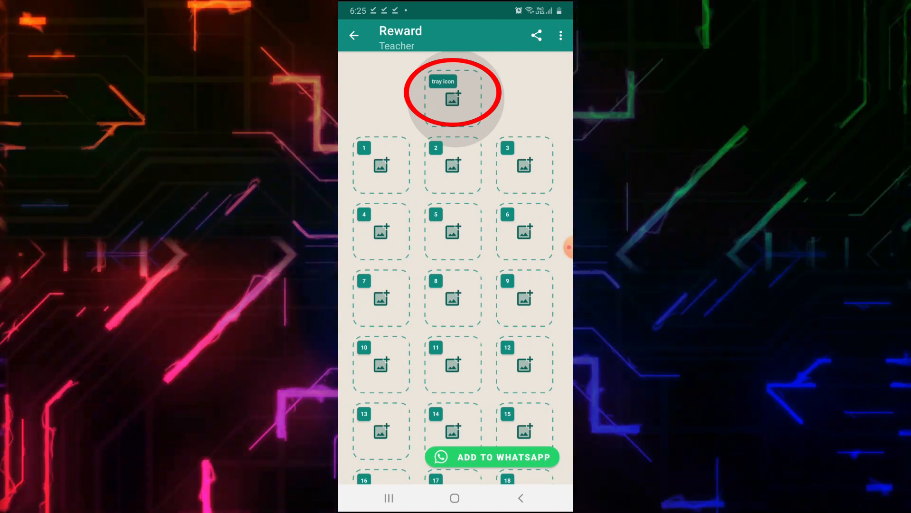
scroll("down", 3)
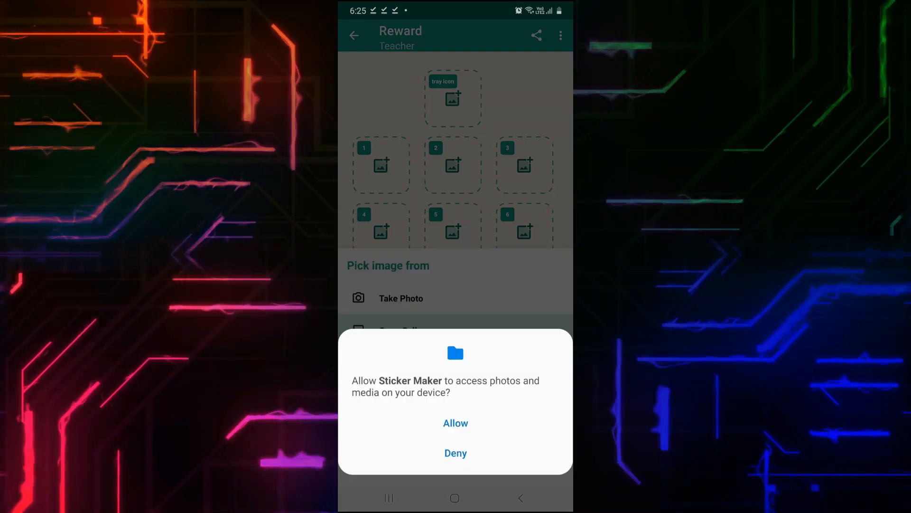
left_click(455, 422)
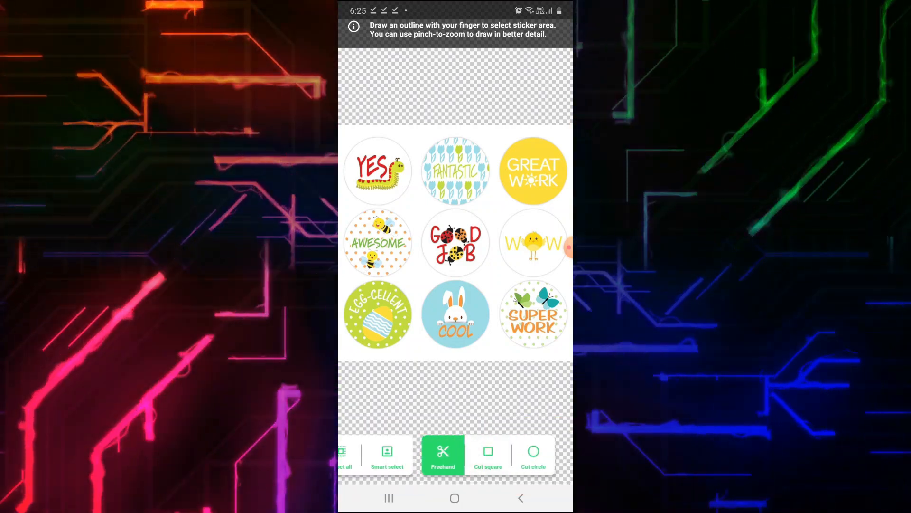
left_click(533, 455)
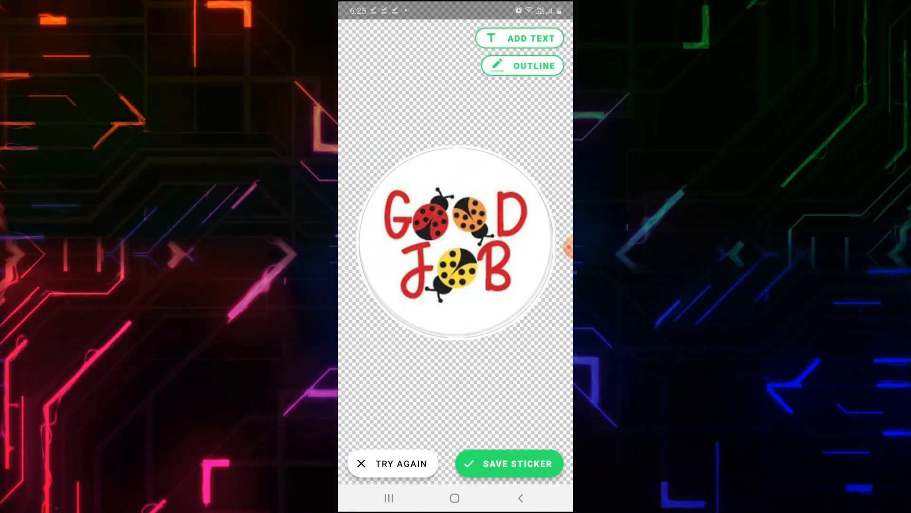
left_click(508, 463)
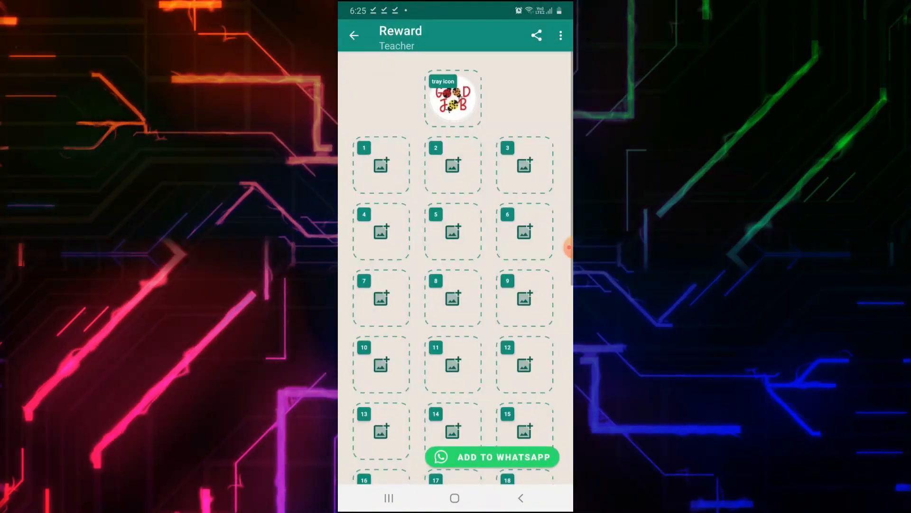
left_click(381, 165)
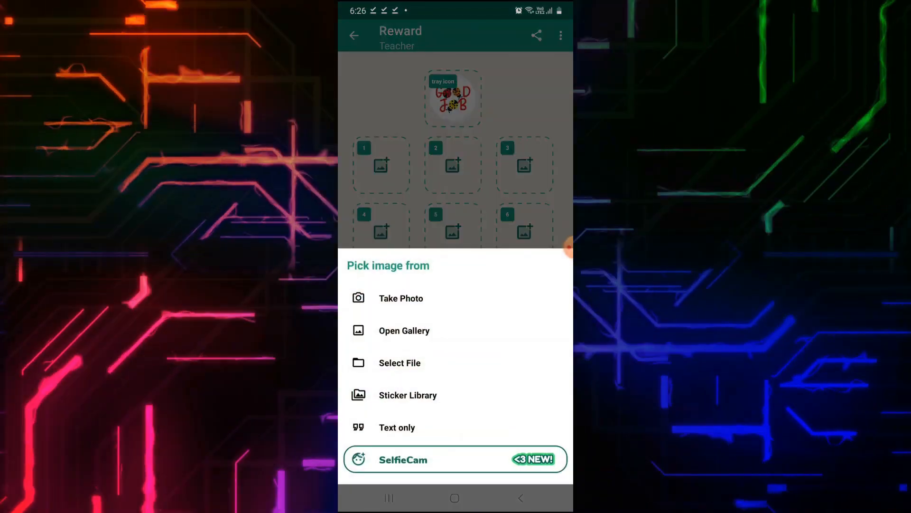
Cut the THUMBS UP lion sticker from the gallery sheet into slot 1
left_click(403, 331)
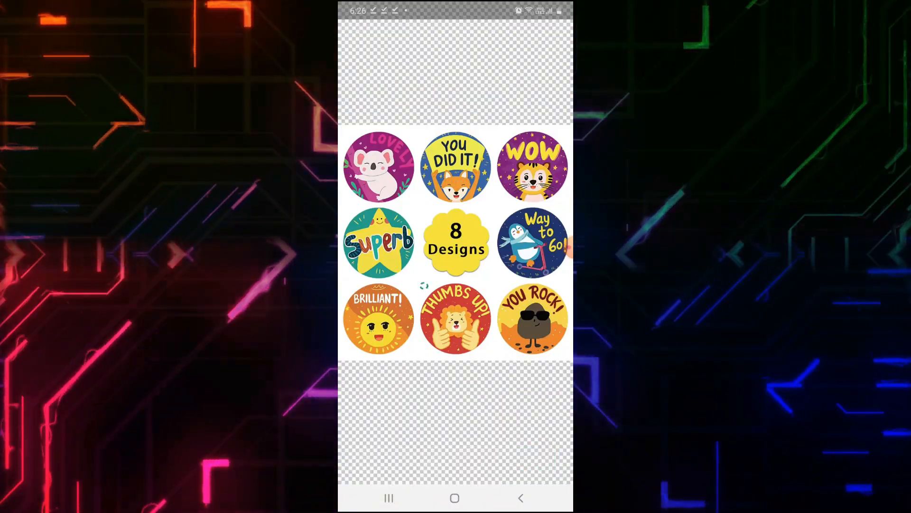
left_click(456, 320)
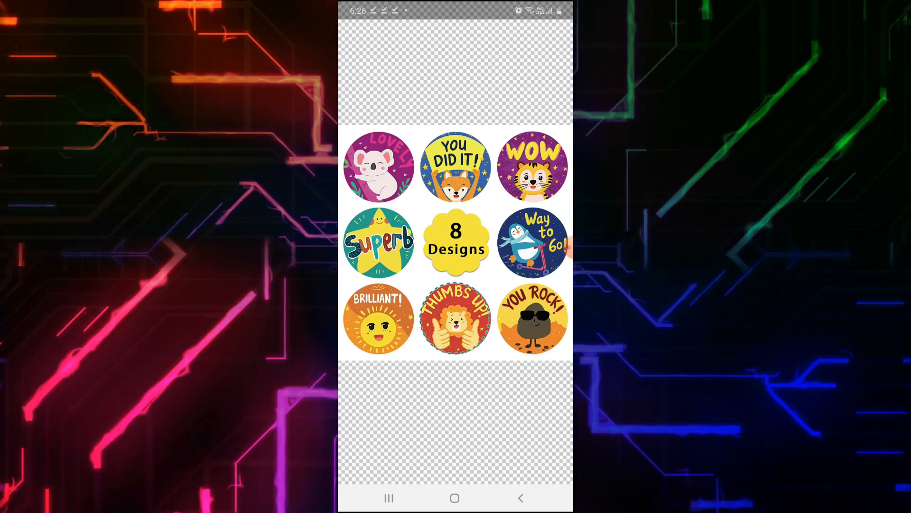
left_click(456, 320)
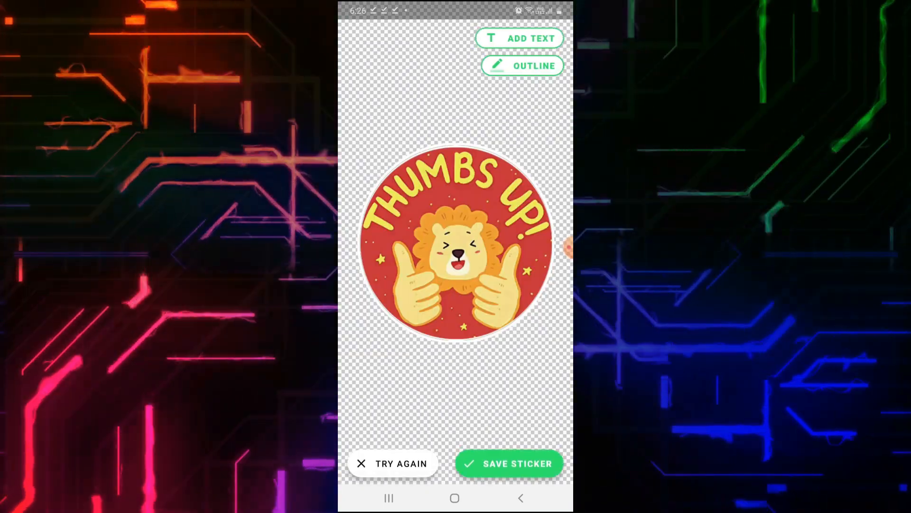
left_click(508, 464)
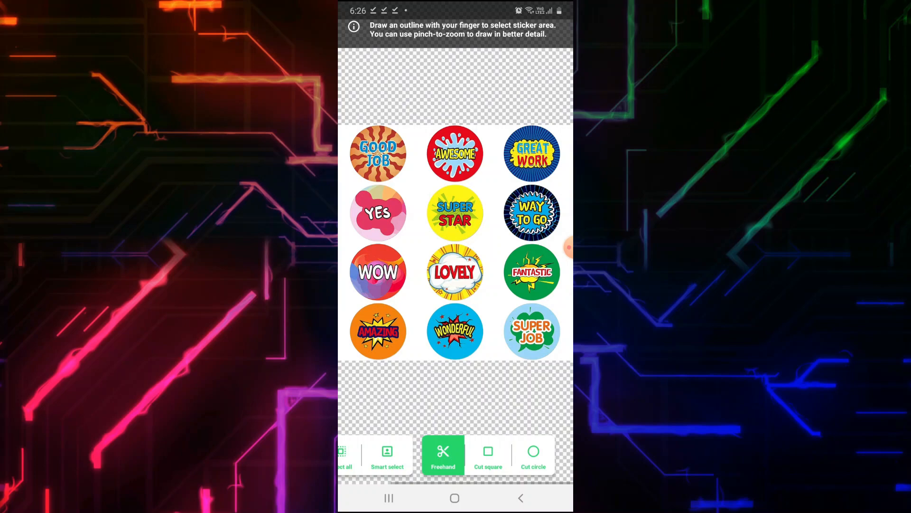
Cut and save the SUPER STAR and WAY TO GO stickers into slots 2 and 3
left_click(533, 455)
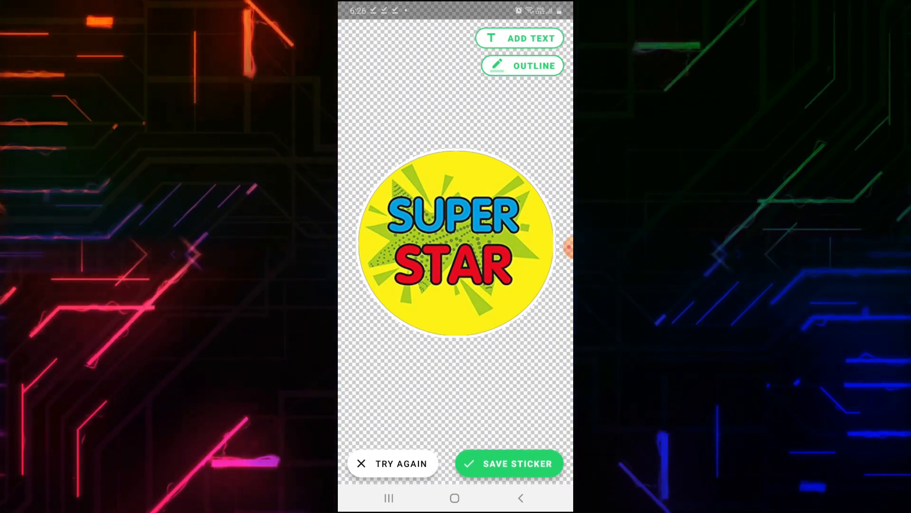
left_click(507, 463)
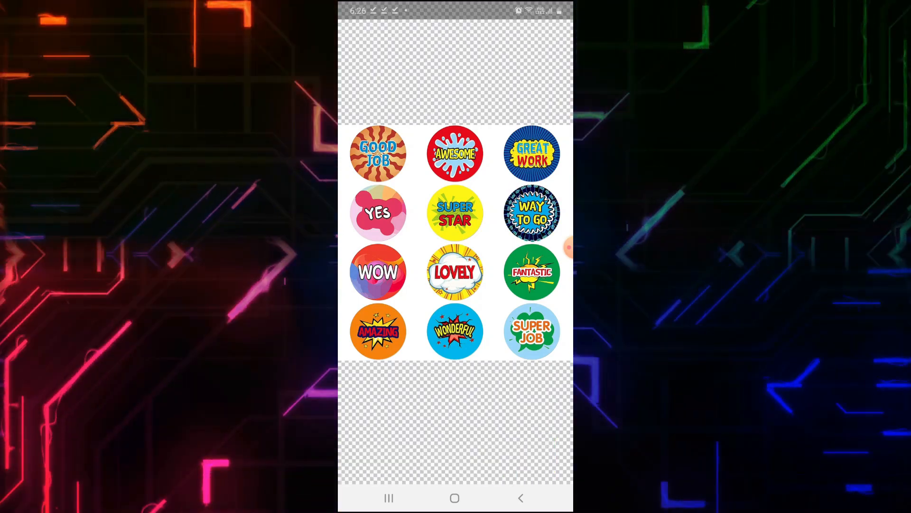
left_click(530, 212)
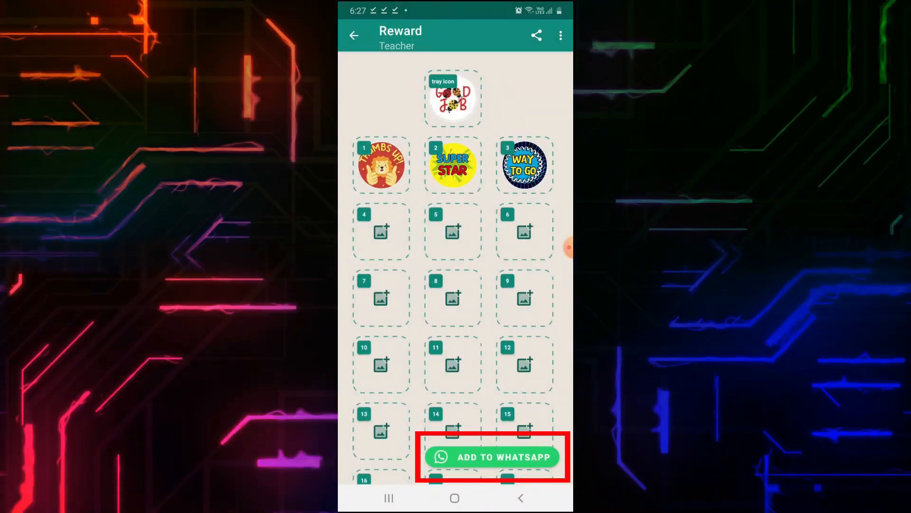
Add the Reward pack to WhatsApp and confirm
left_click(491, 457)
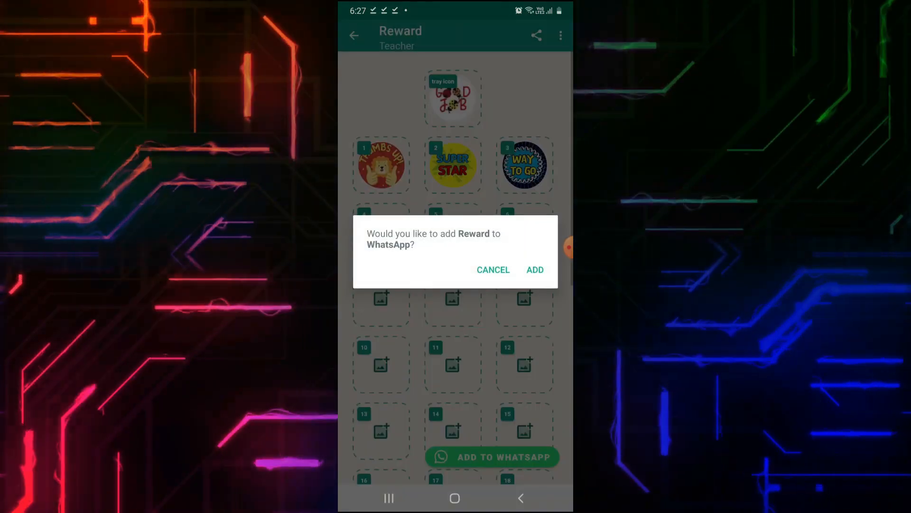
left_click(535, 269)
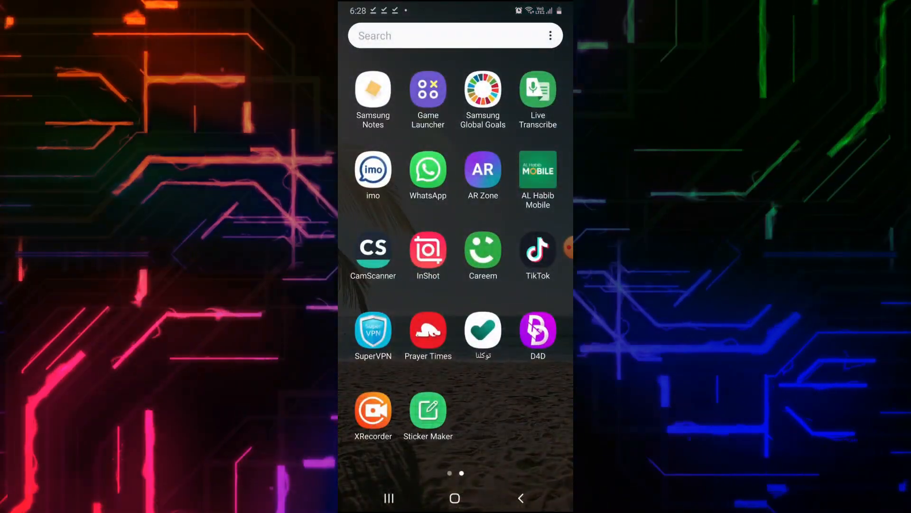
Open the Abc chat in WhatsApp and bring up the Reward pack's stickers
left_click(427, 172)
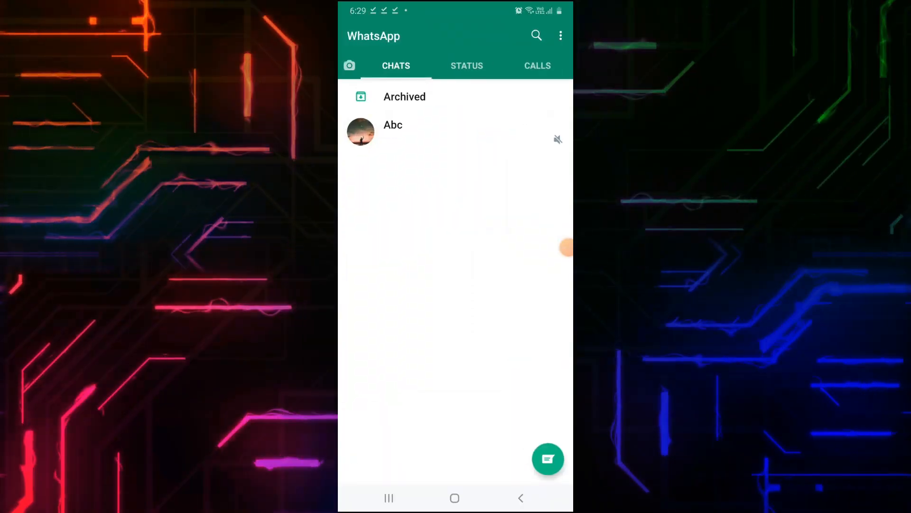
left_click(393, 124)
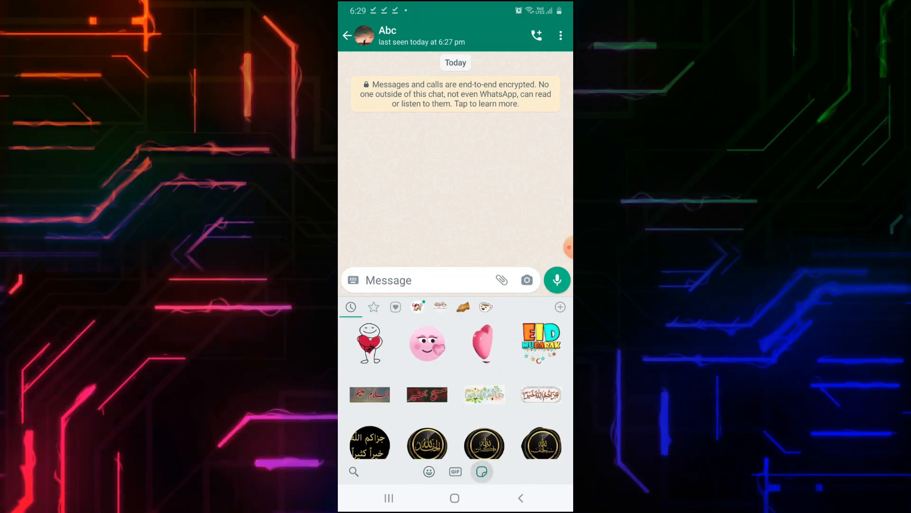
left_click(416, 306)
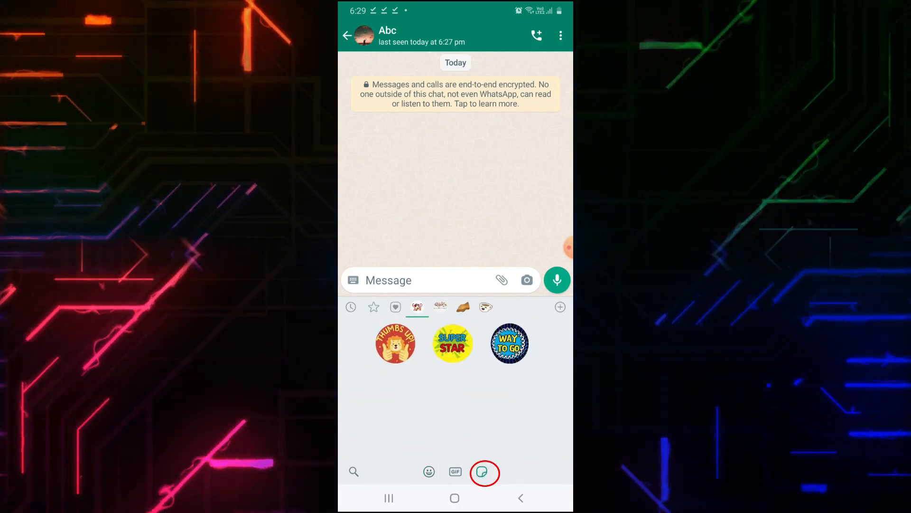
left_click(395, 343)
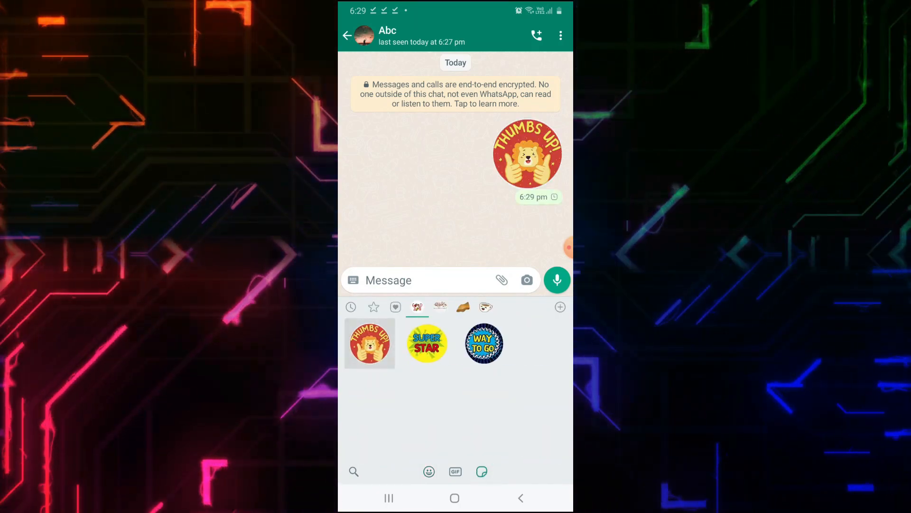
Send the THUMBS UP, SUPER STAR and WAY TO GO stickers, then return to the chats list
left_click(427, 343)
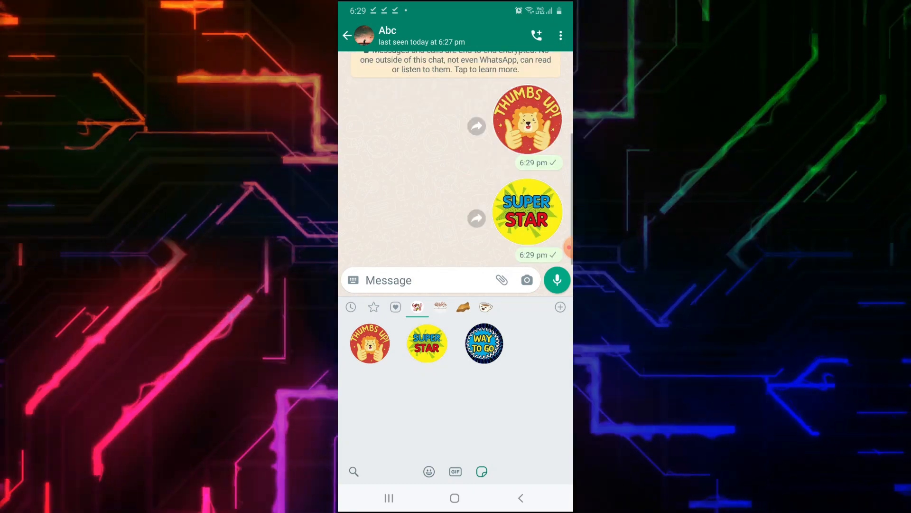
left_click(483, 343)
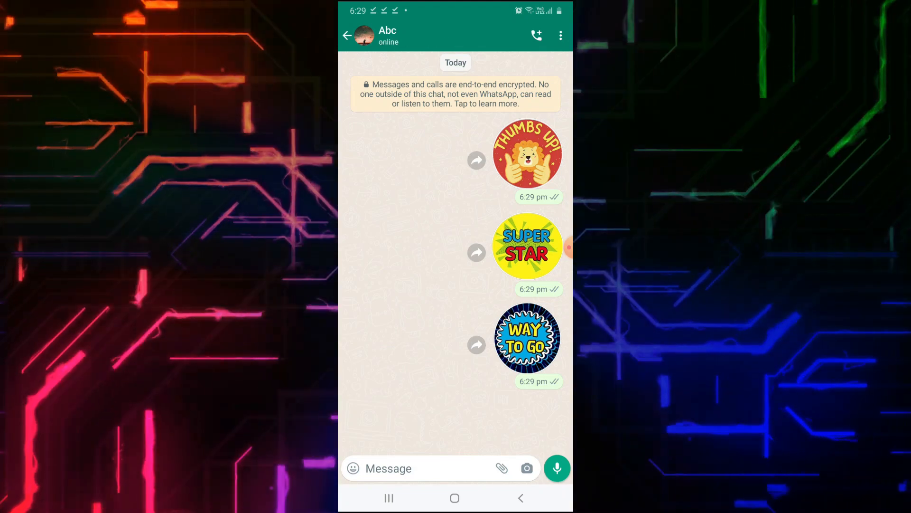
left_click(347, 35)
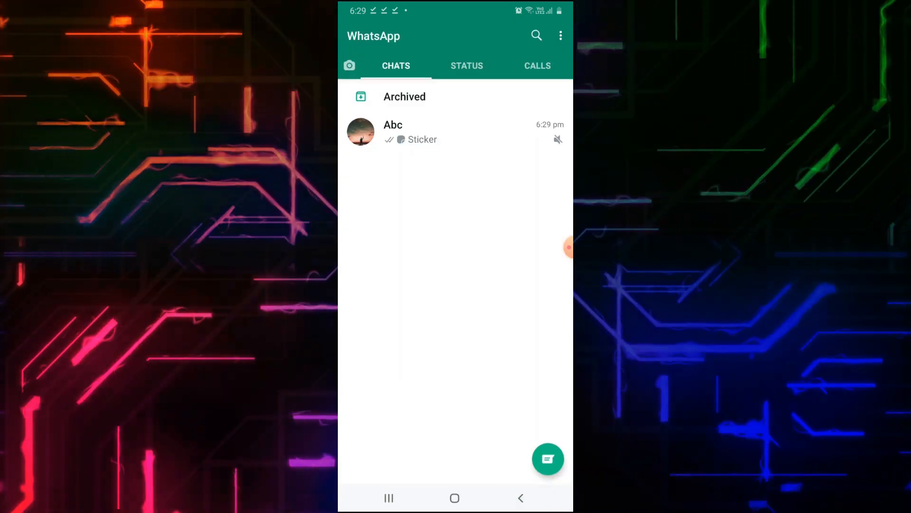